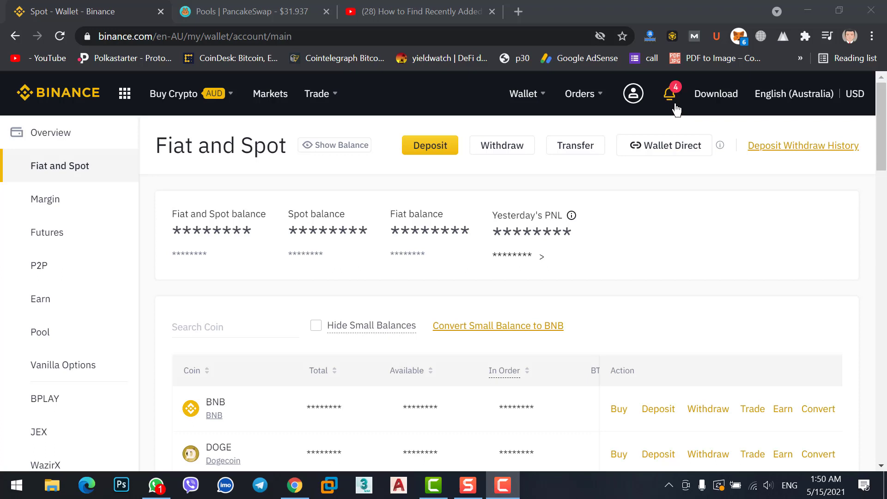
mouse_move(672, 36)
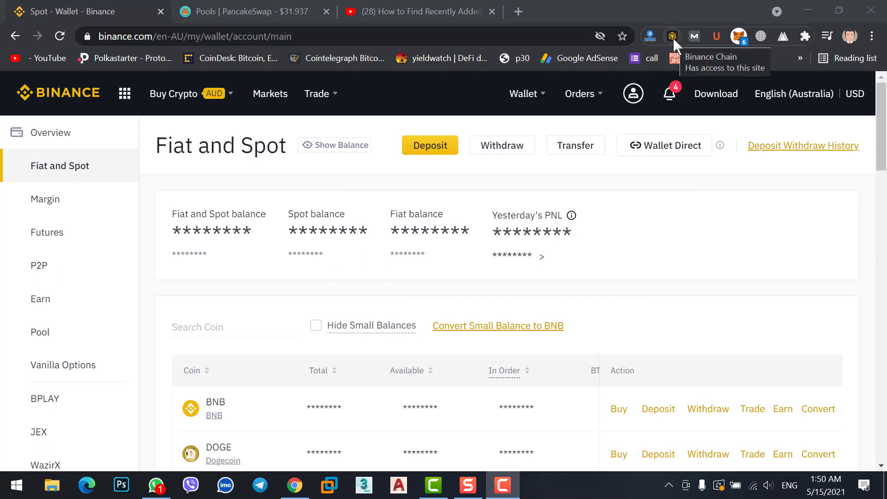
Check Binance Chain Wallet, then begin withdrawing BNB from the Spot wallet list
left_click(673, 36)
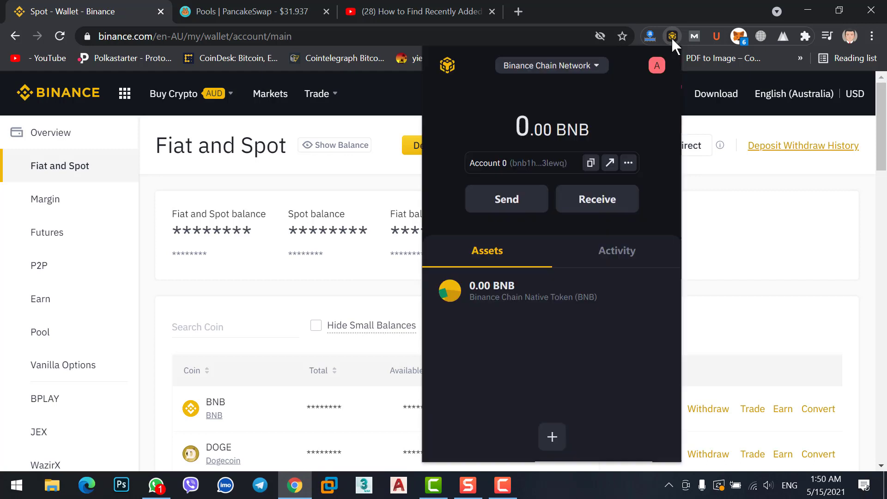
left_click(591, 164)
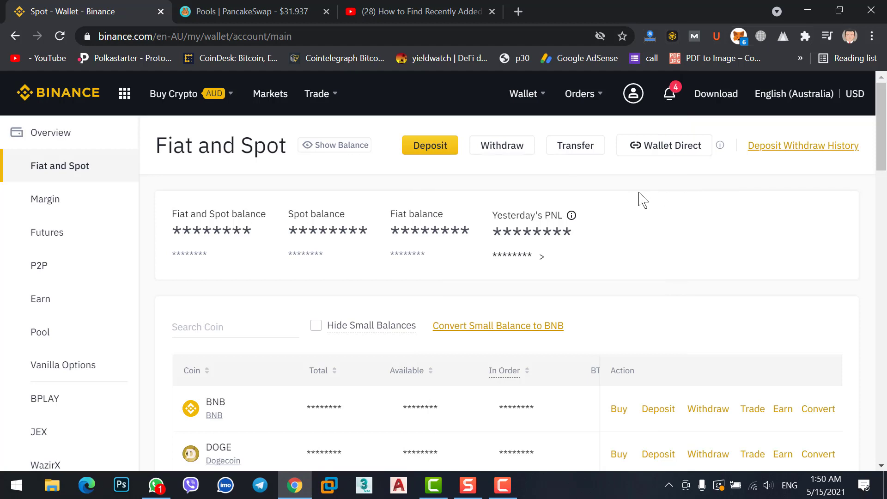
left_click(523, 93)
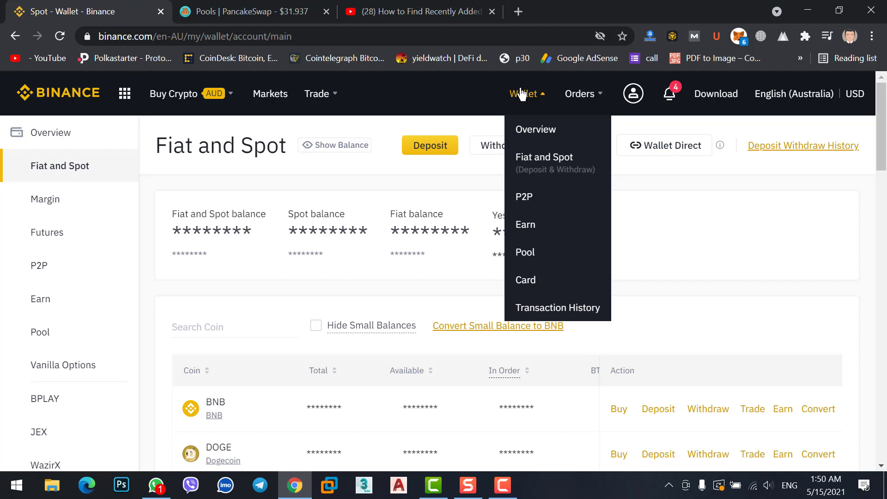
mouse_move(545, 157)
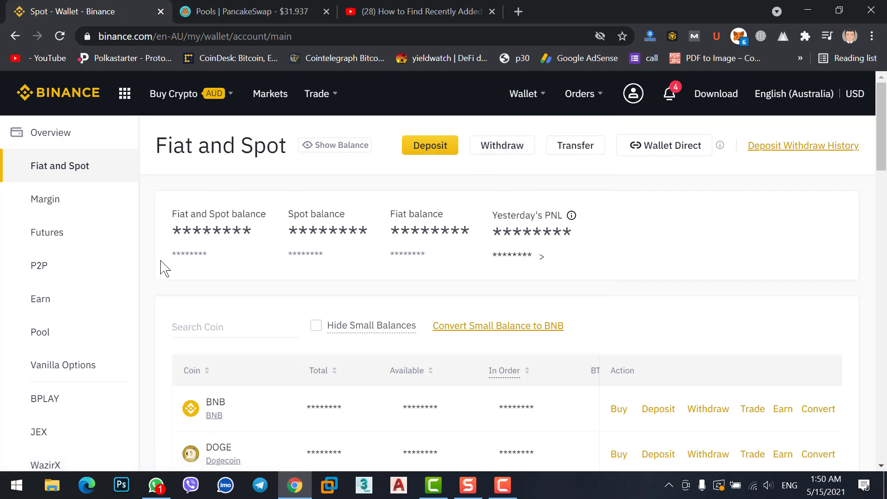
scroll("down", 3)
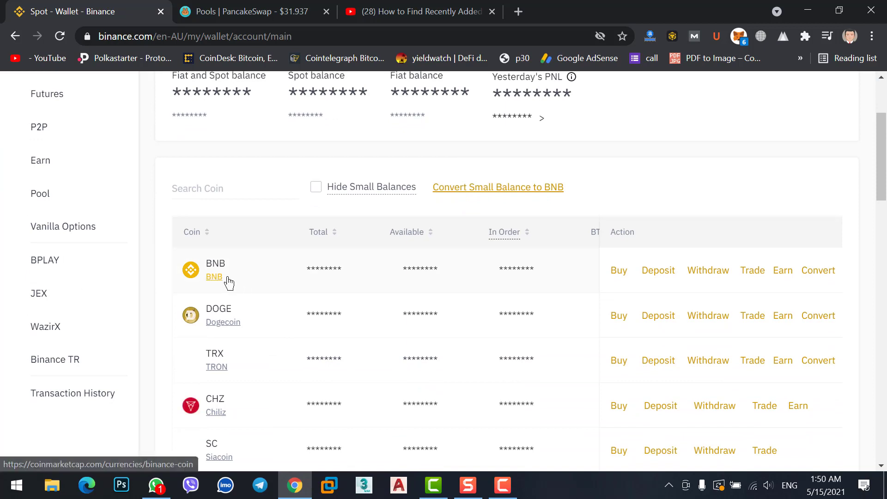
mouse_move(245, 276)
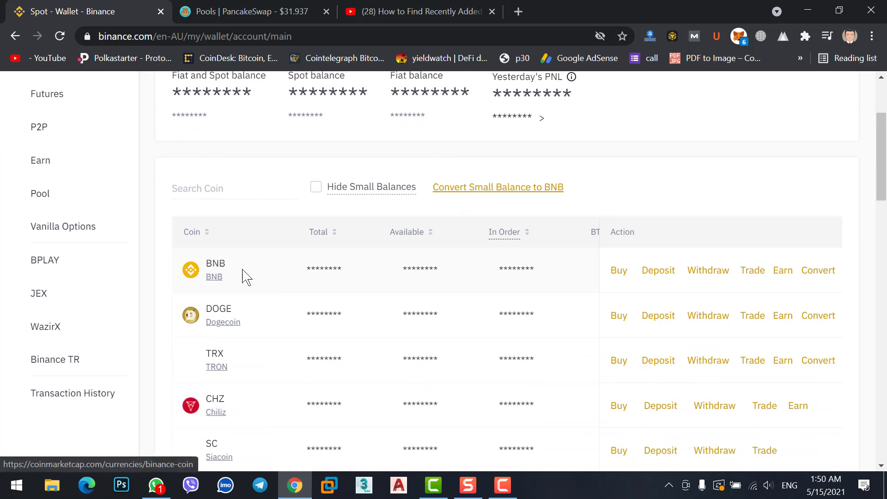
mouse_move(708, 270)
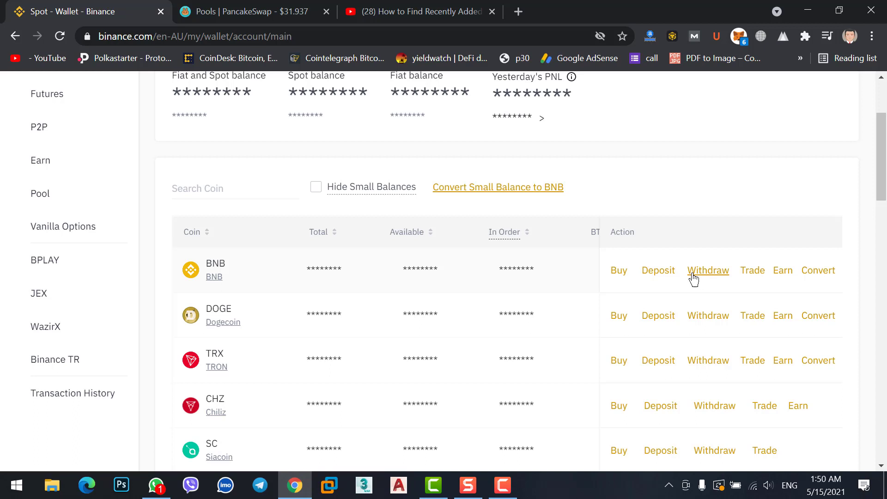
mouse_move(658, 270)
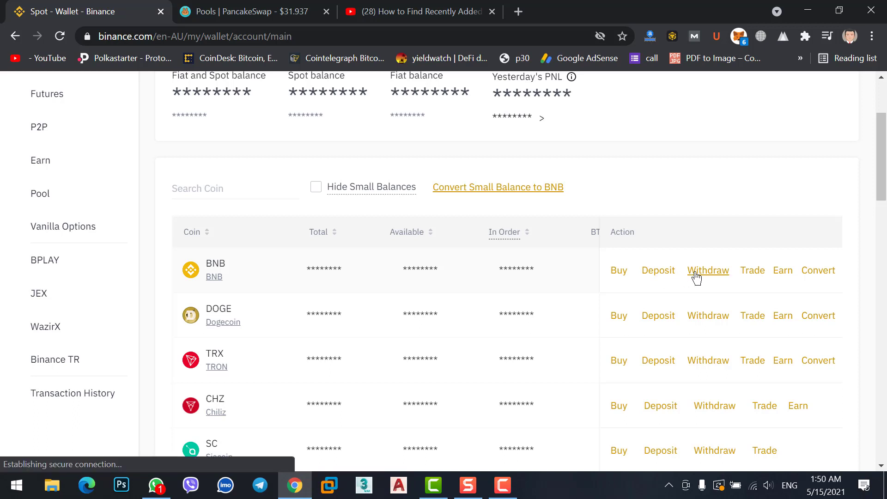
left_click(708, 270)
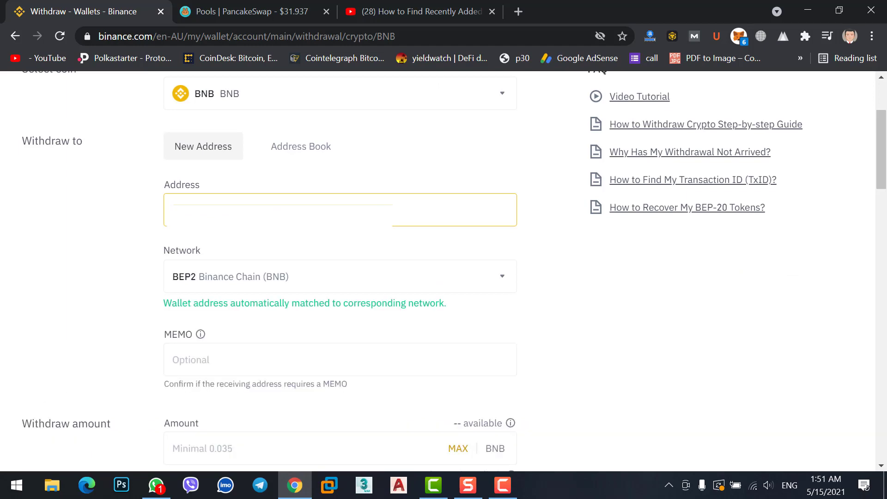
mouse_move(191, 299)
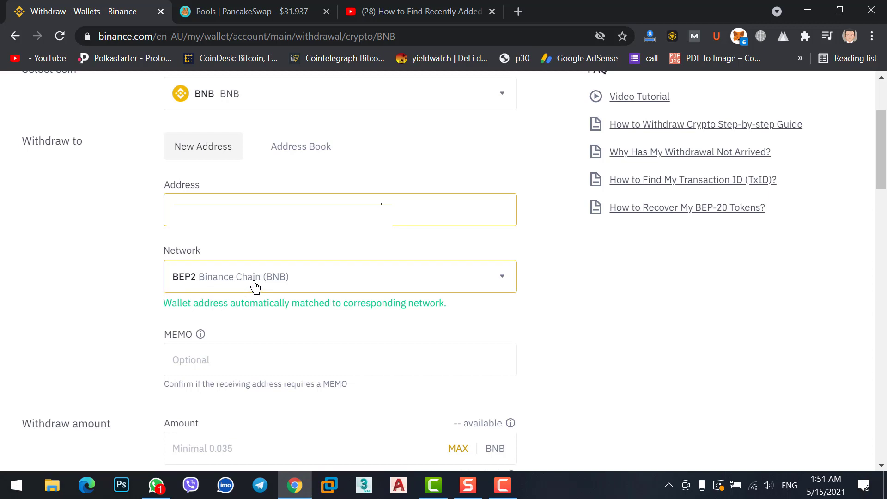
mouse_move(234, 280)
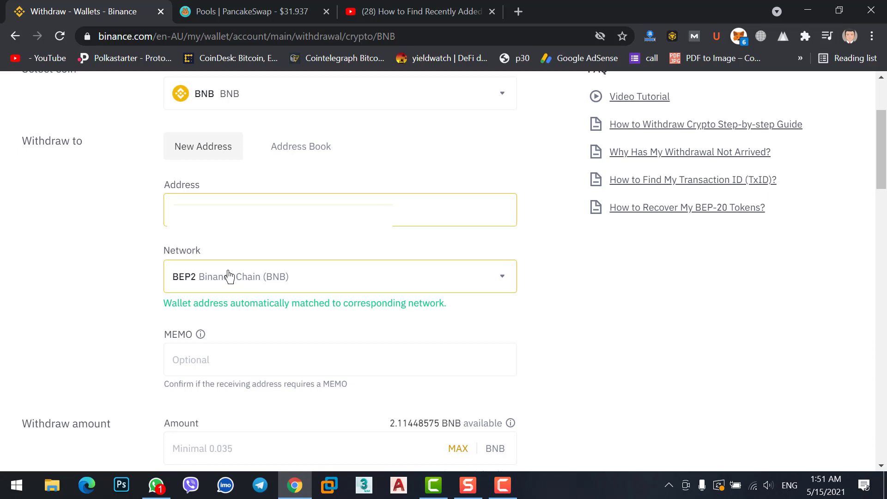
mouse_move(277, 290)
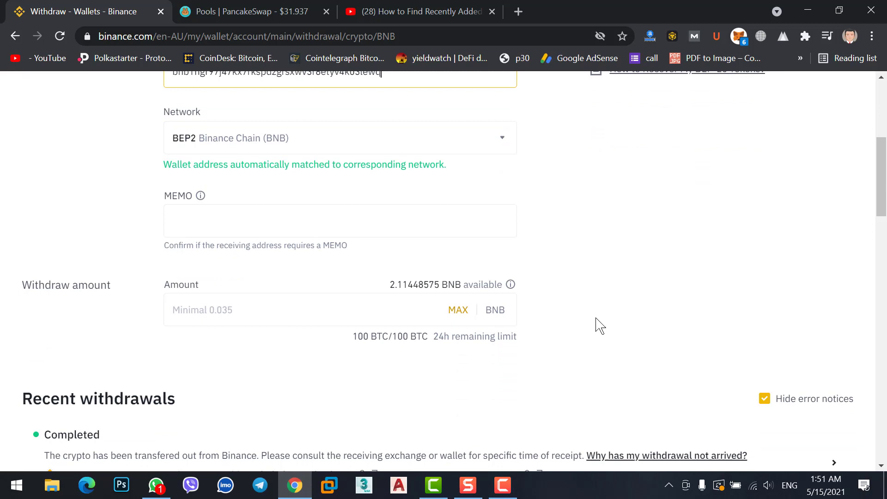
Withdraw the full 2.11448575 BNB to the pasted address over BEP2 and submit
left_click(245, 310)
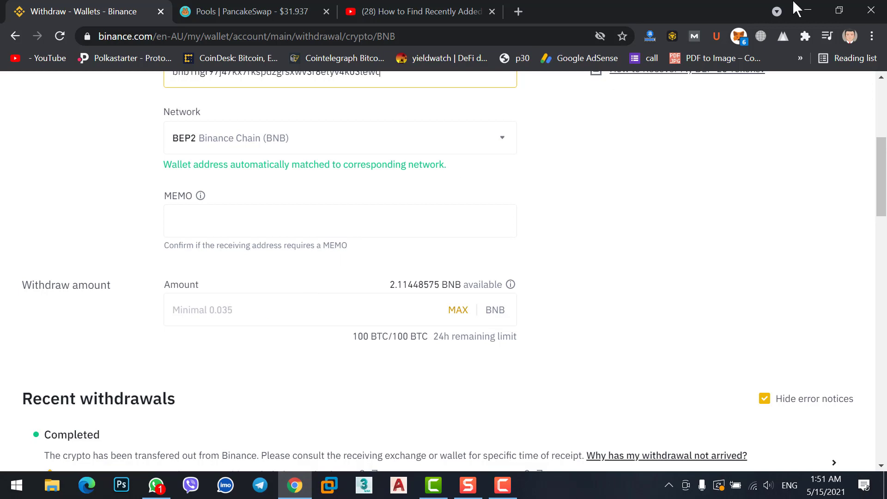
mouse_move(673, 36)
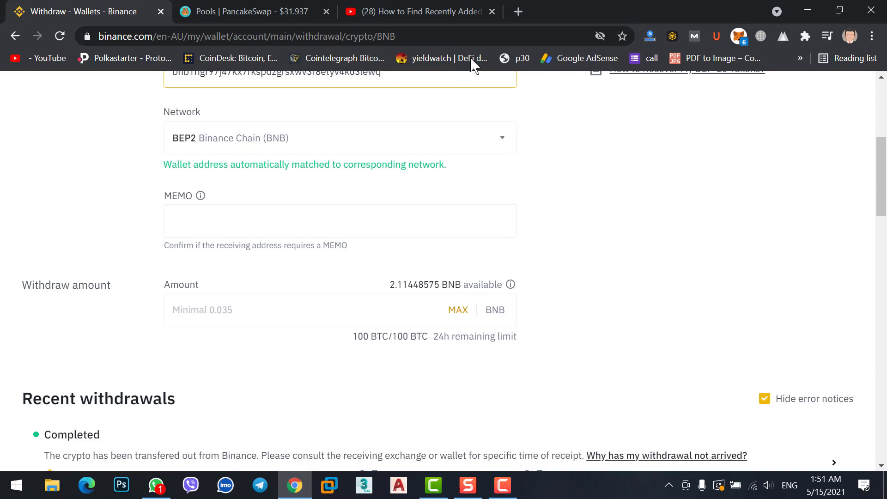
mouse_move(672, 36)
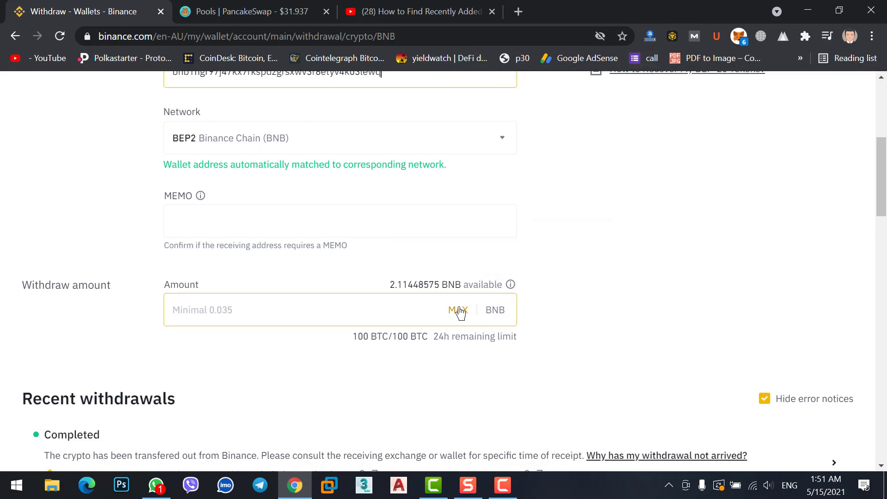
left_click(458, 310)
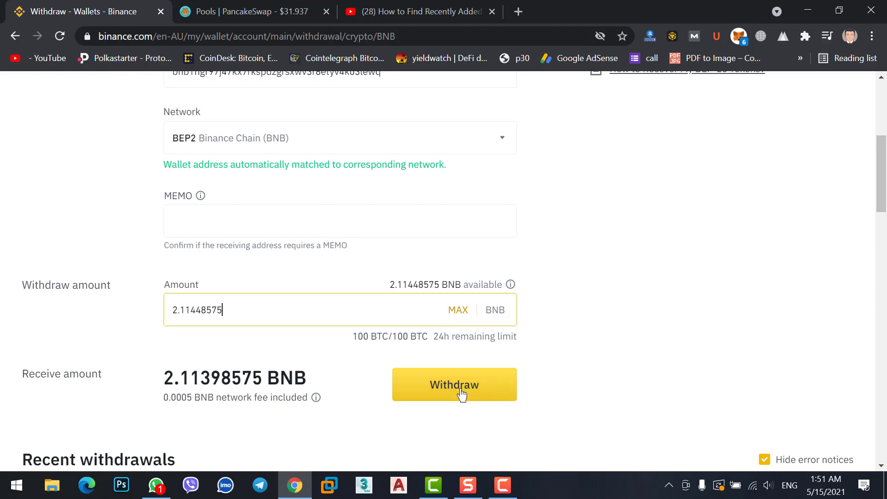
left_click(453, 385)
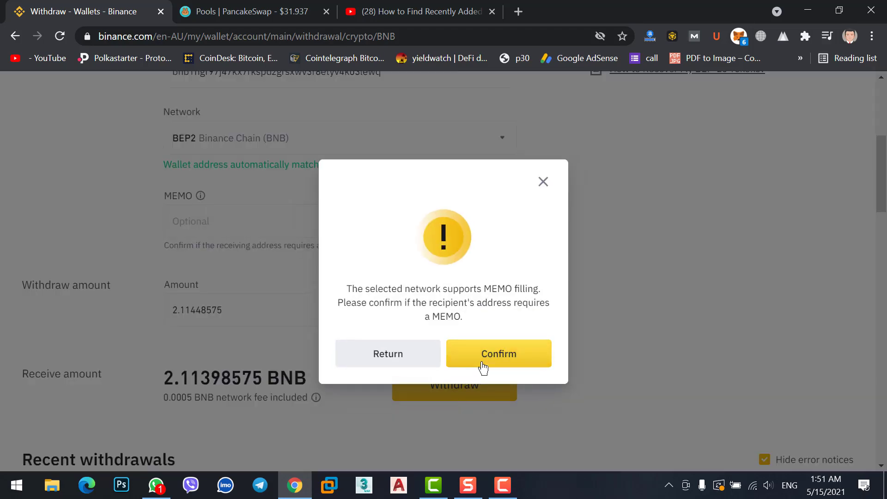
Confirm the address needs no memo and accept the withdrawal summary
left_click(498, 353)
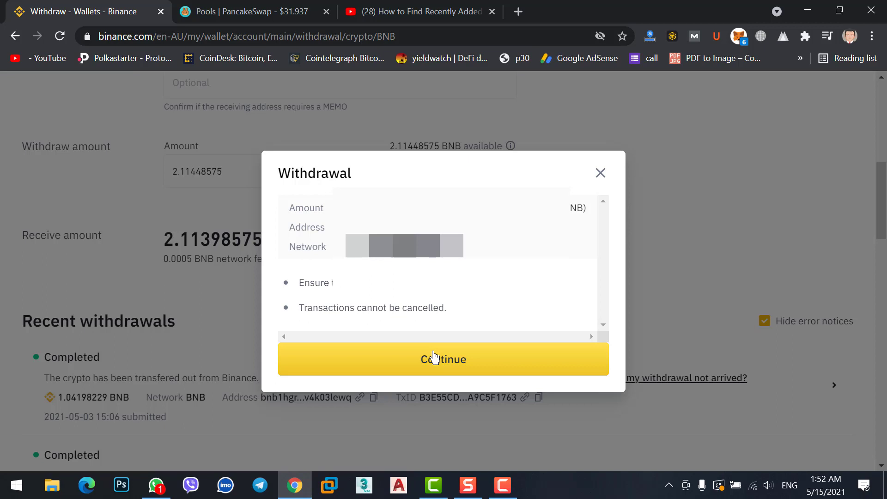
left_click(443, 359)
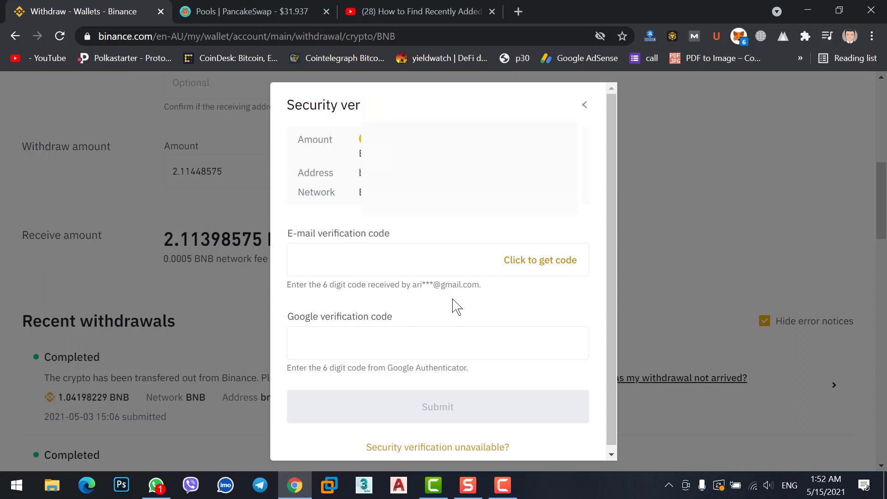
mouse_move(333, 305)
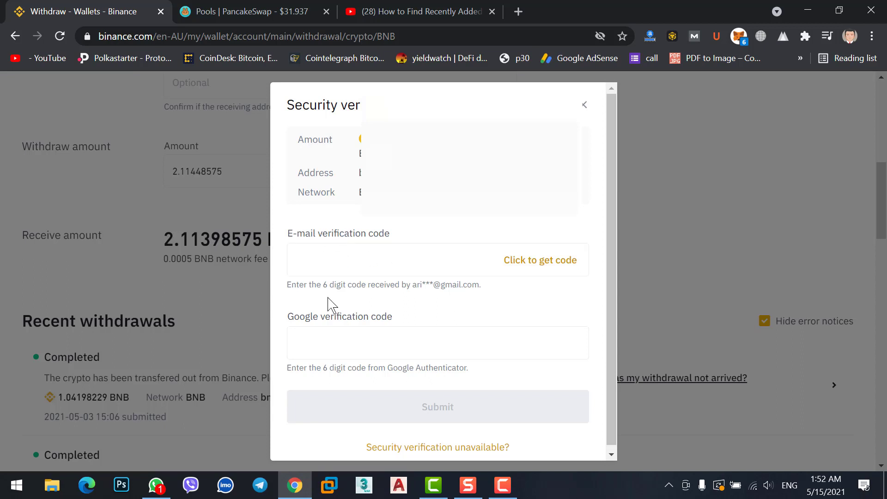
mouse_move(494, 292)
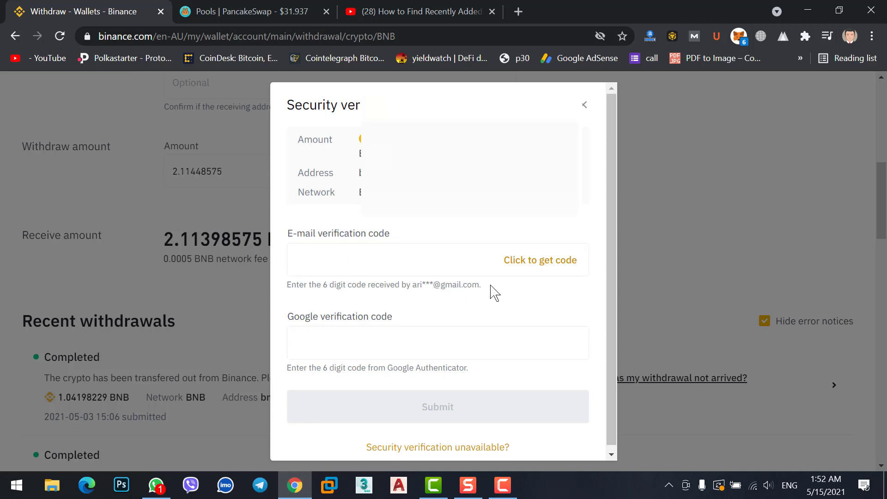
Request the email code, enter the verification codes, and submit the withdrawal
left_click(539, 260)
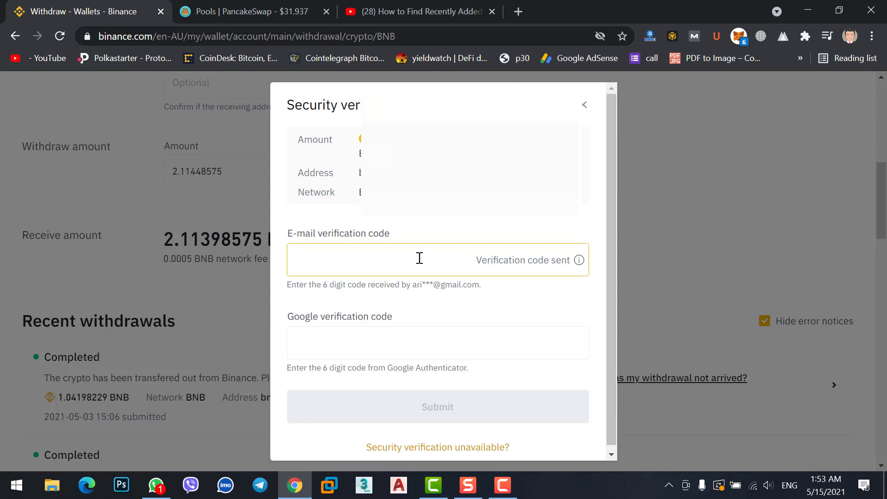
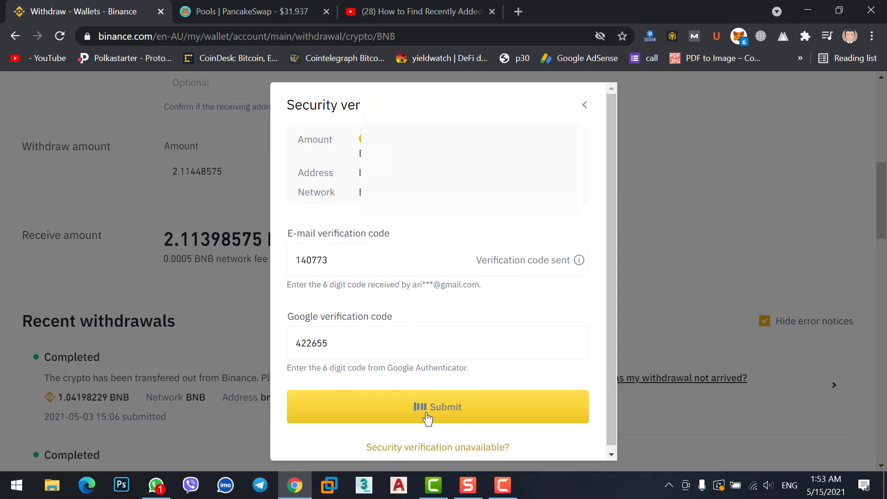
left_click(437, 407)
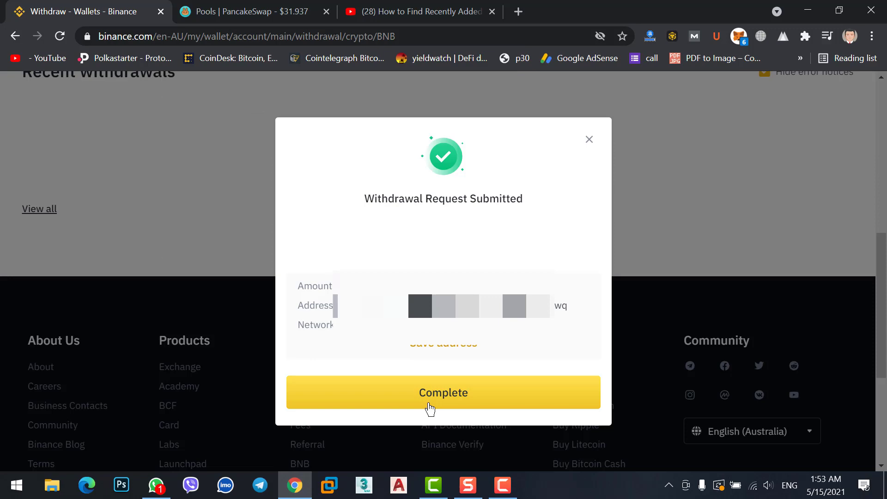
Close the Withdrawal Request Submitted notice and open Binance Chain Wallet
left_click(444, 393)
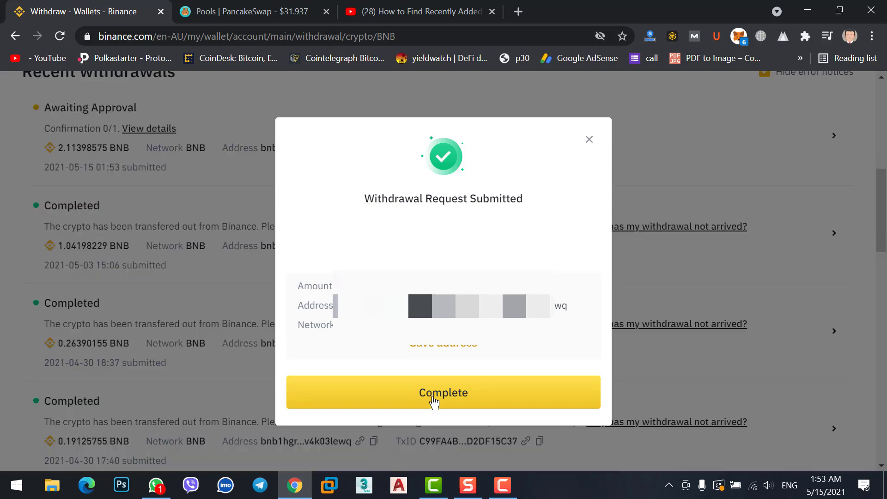
left_click(443, 393)
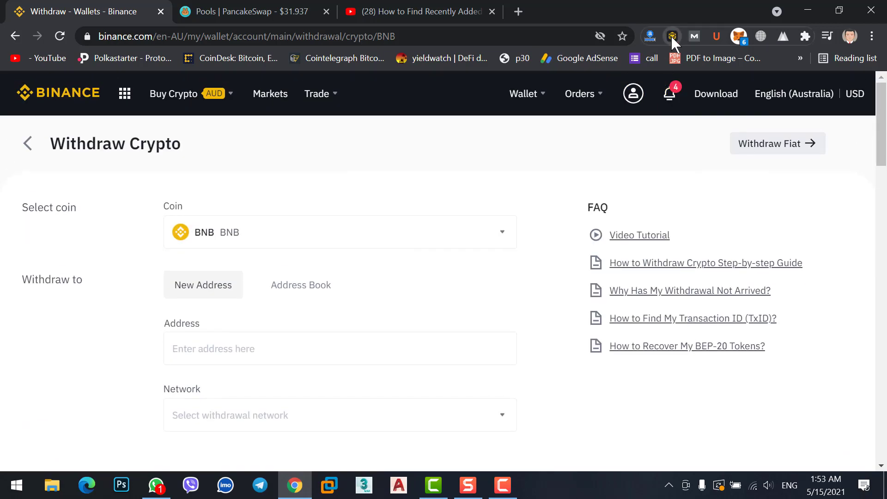
left_click(673, 36)
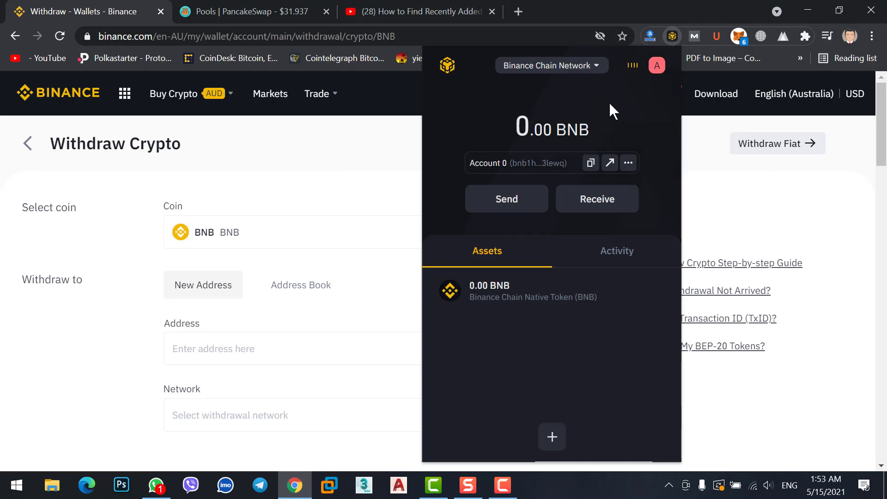
mouse_move(584, 124)
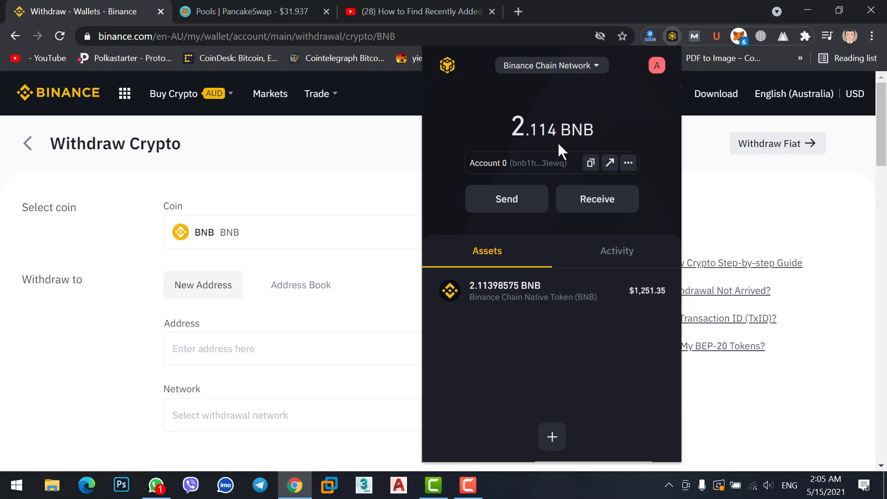
mouse_move(588, 93)
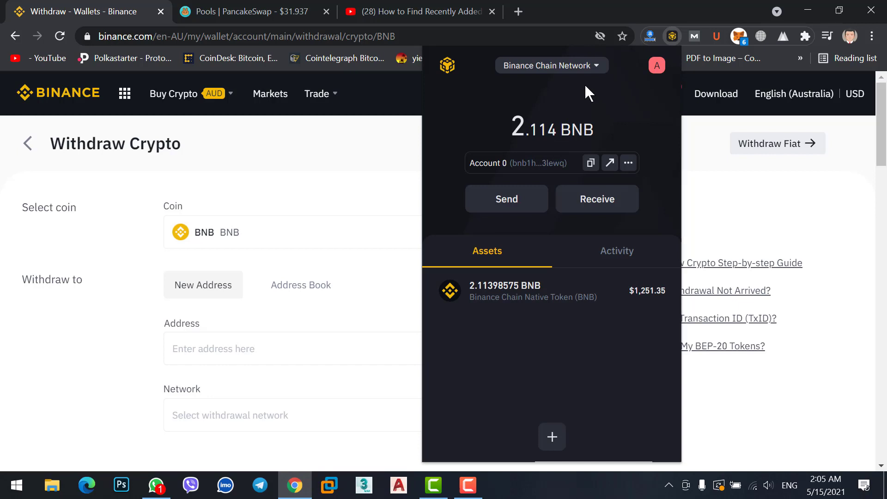
mouse_move(536, 188)
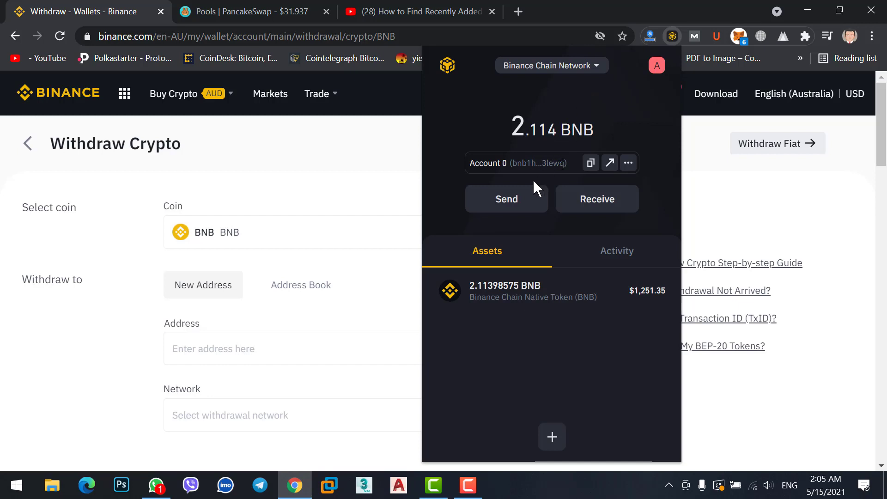
mouse_move(731, 50)
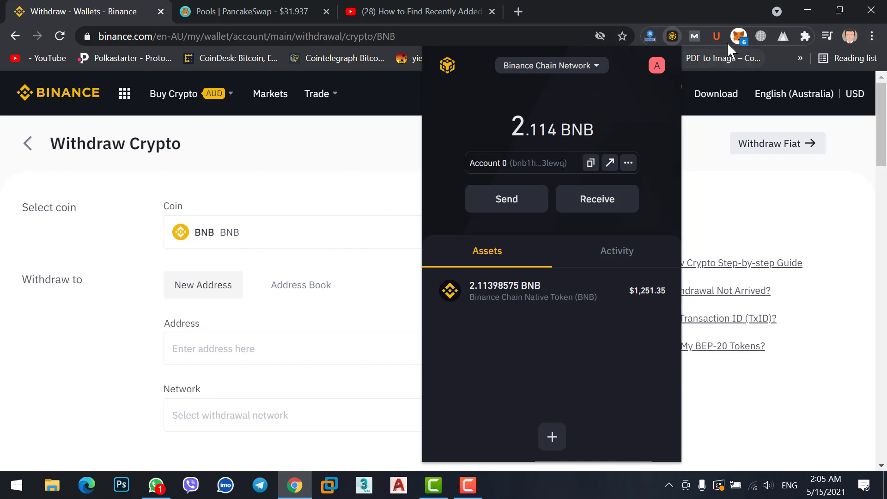
Once Binance Chain Wallet shows 2.11398575 BNB, switch to MetaMask
left_click(739, 36)
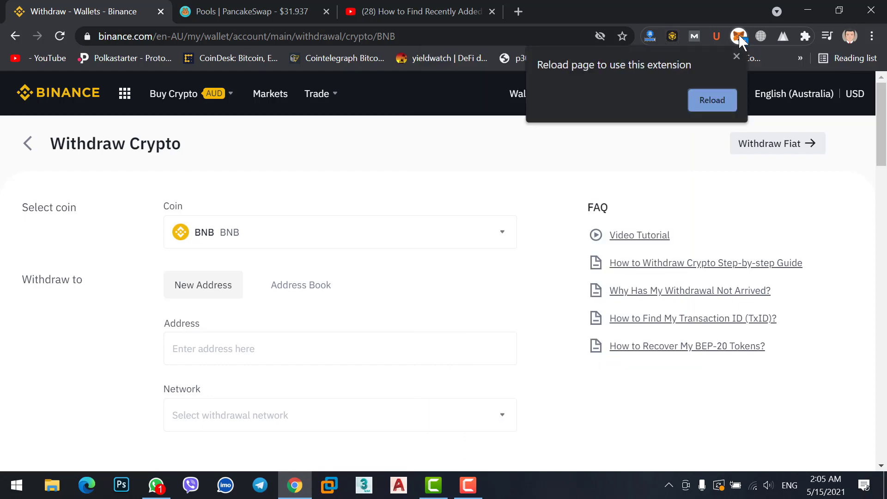
Dismiss the reload prompt and copy the MetaMask Binance Smart Chain account address
left_click(712, 100)
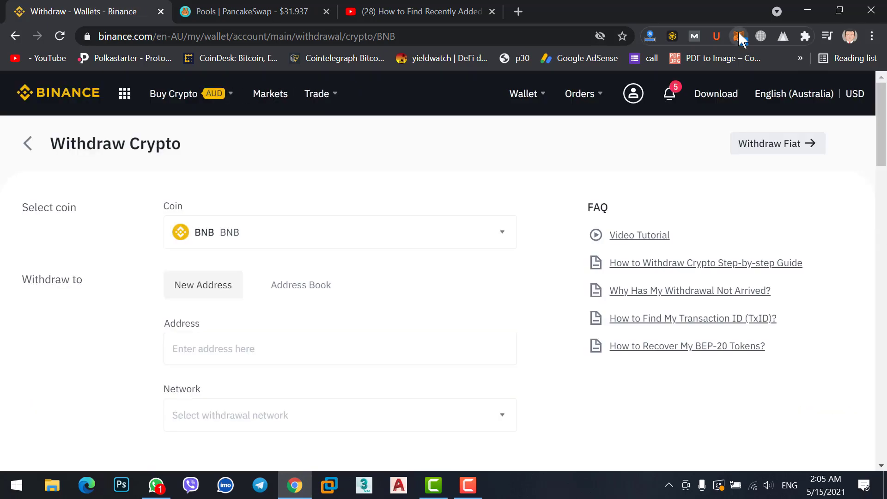
left_click(740, 36)
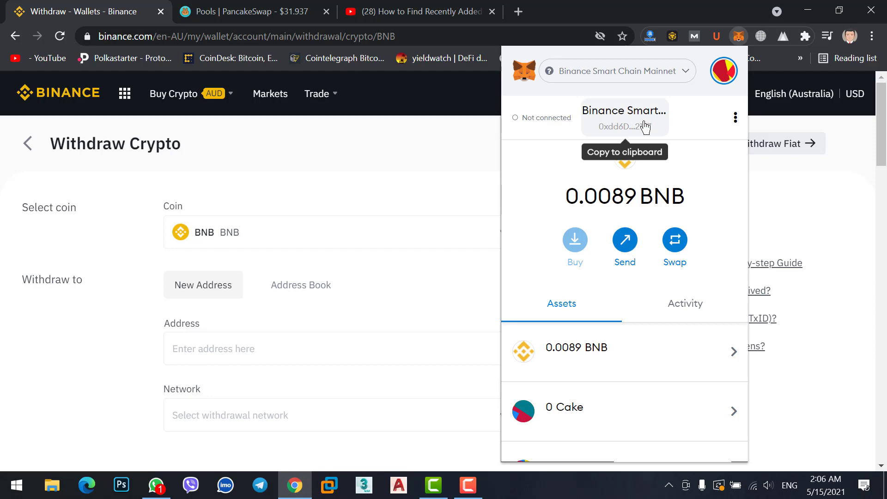
left_click(625, 122)
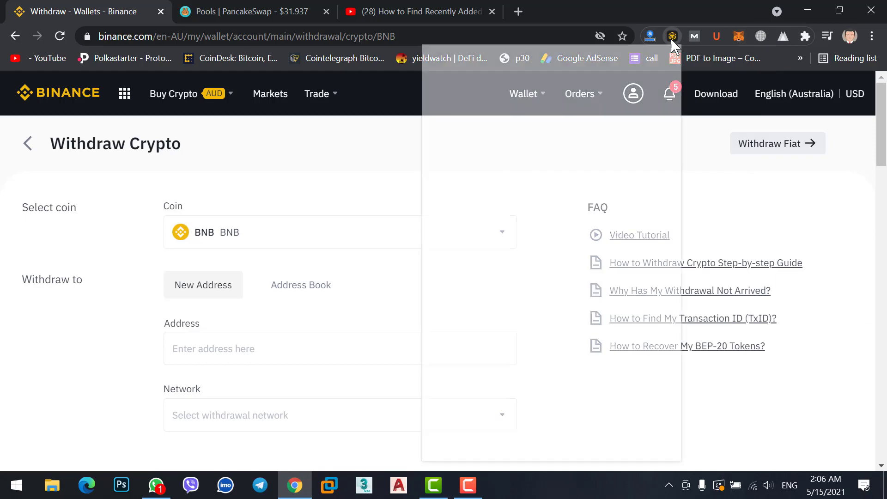
In Binance Chain Wallet, send the maximum BNB to the MetaMask address for review
left_click(673, 36)
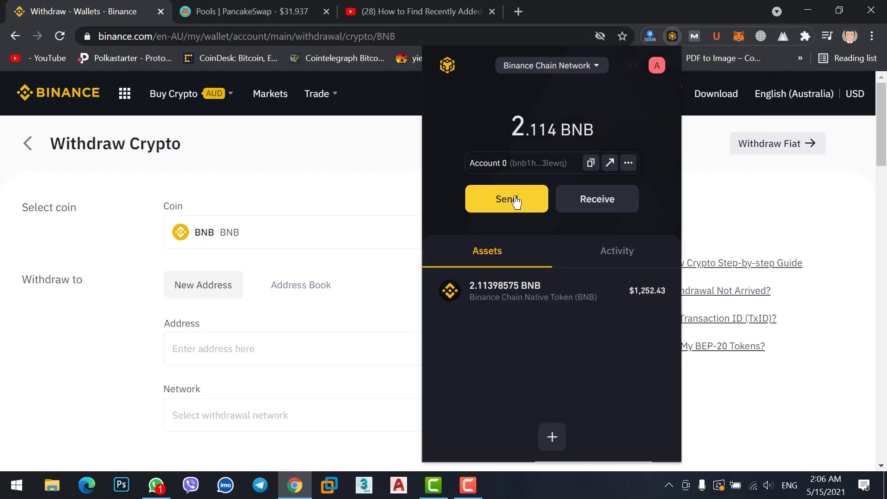
left_click(506, 199)
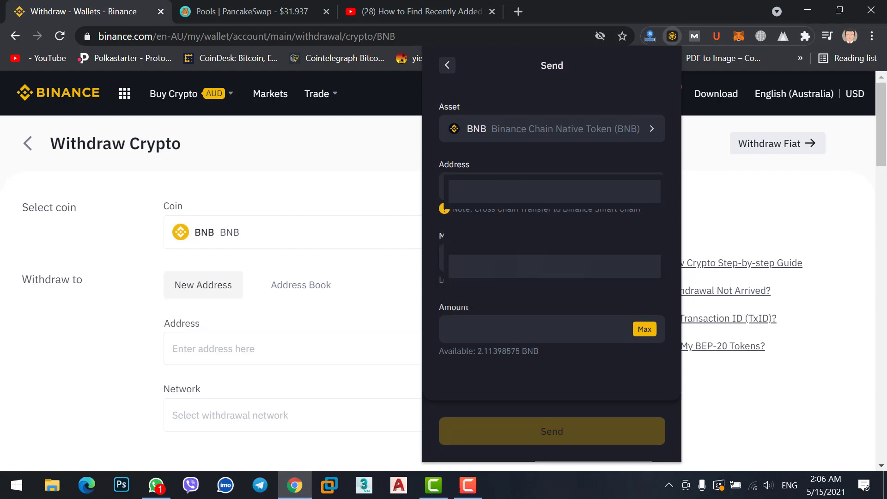
left_click(644, 328)
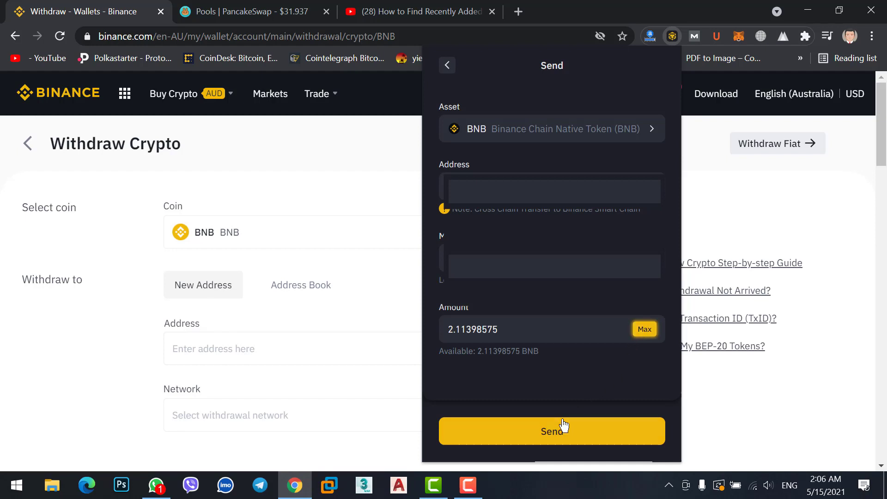
left_click(552, 430)
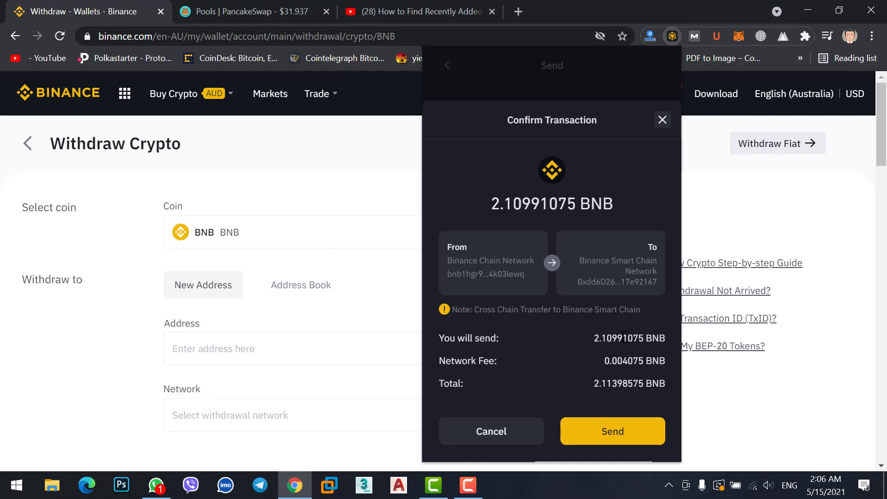
mouse_move(474, 385)
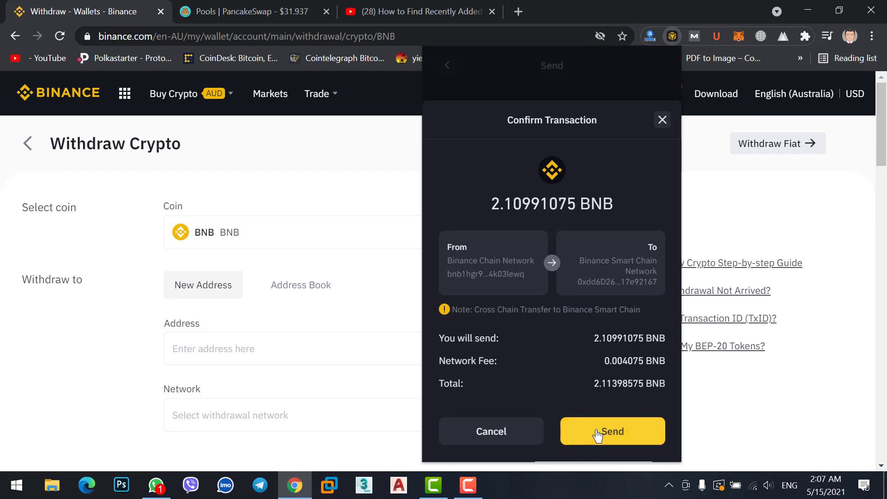
Confirm sending 2.10991075 BNB cross-chain to Binance Smart Chain
left_click(612, 431)
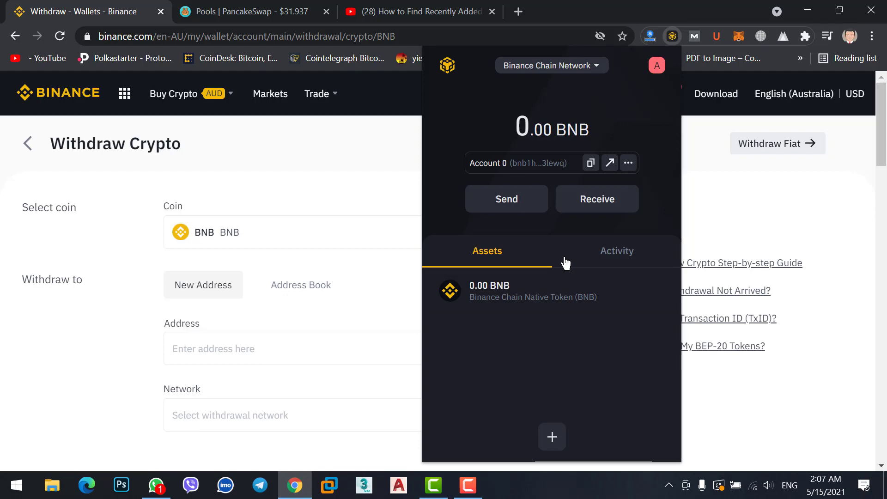
mouse_move(700, 71)
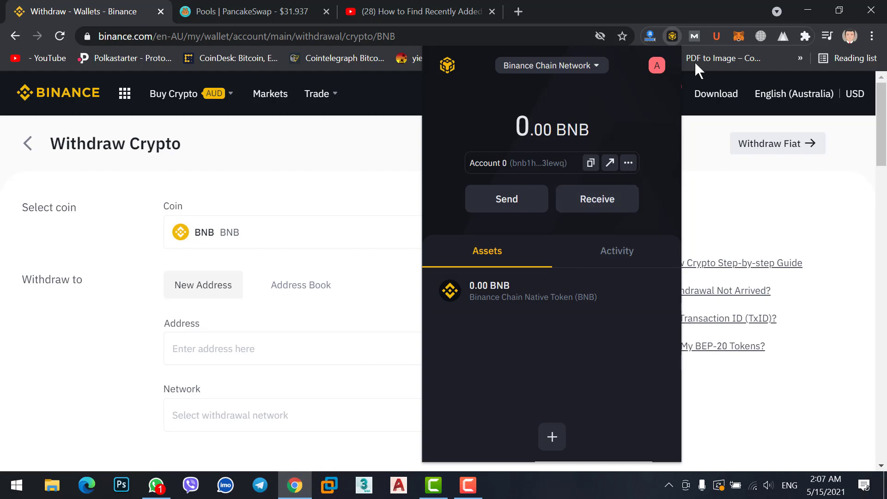
Close Binance Chain Wallet and open MetaMask to see 2.1188 BNB
left_click(738, 36)
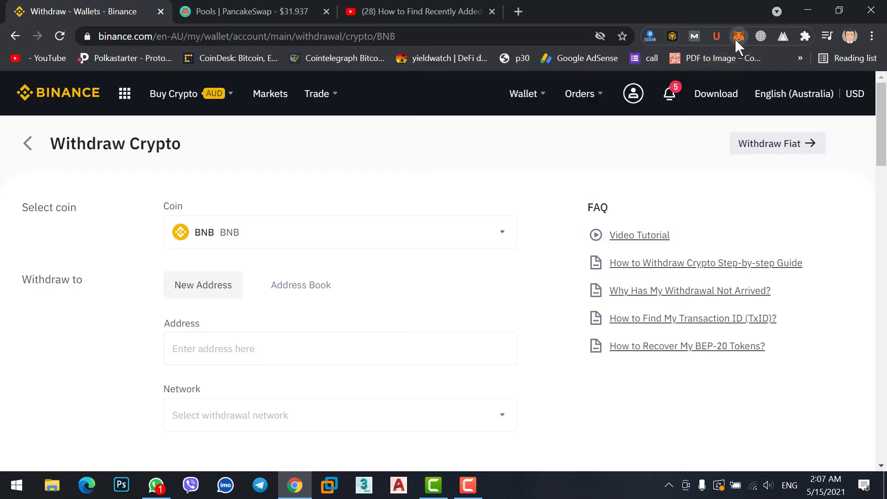
left_click(739, 36)
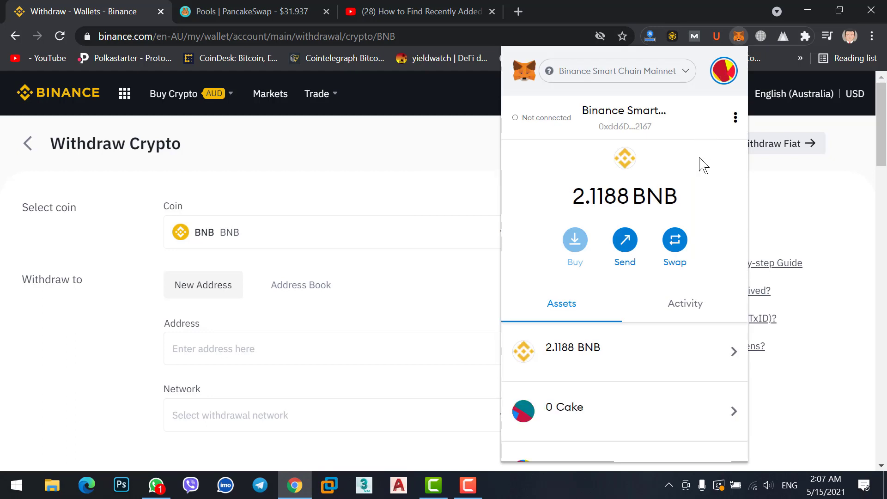